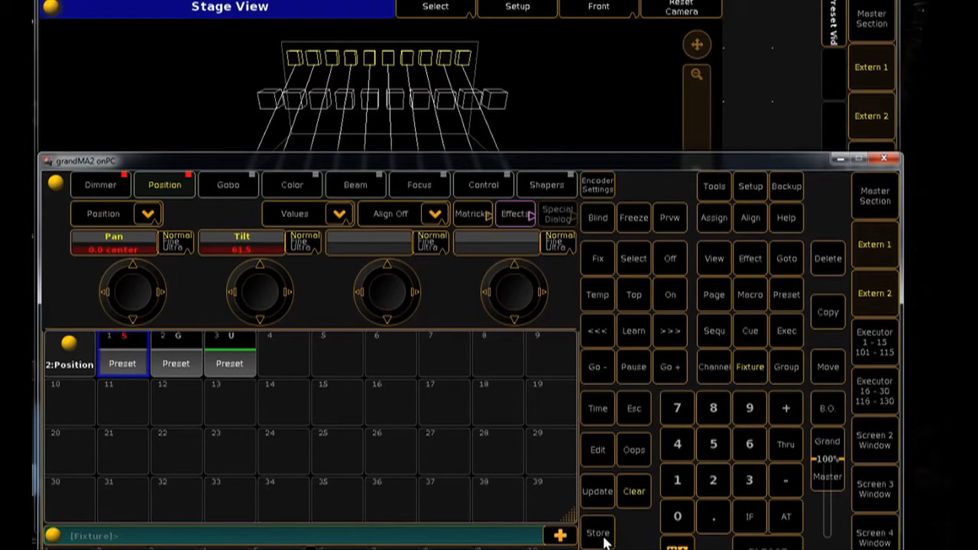
# - Store the current position as universal preset 6 and bring up the store options
pyautogui.click(597, 532)
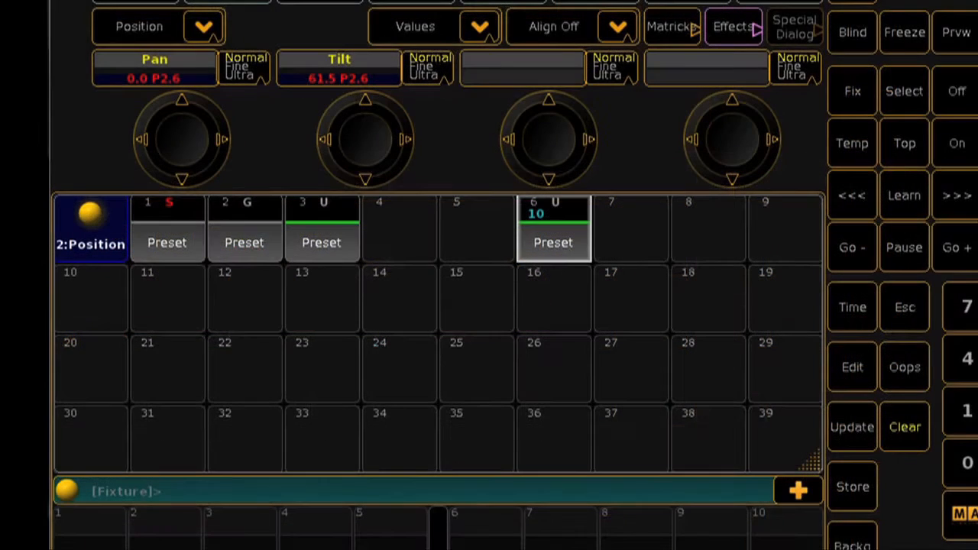
pyautogui.click(851, 486)
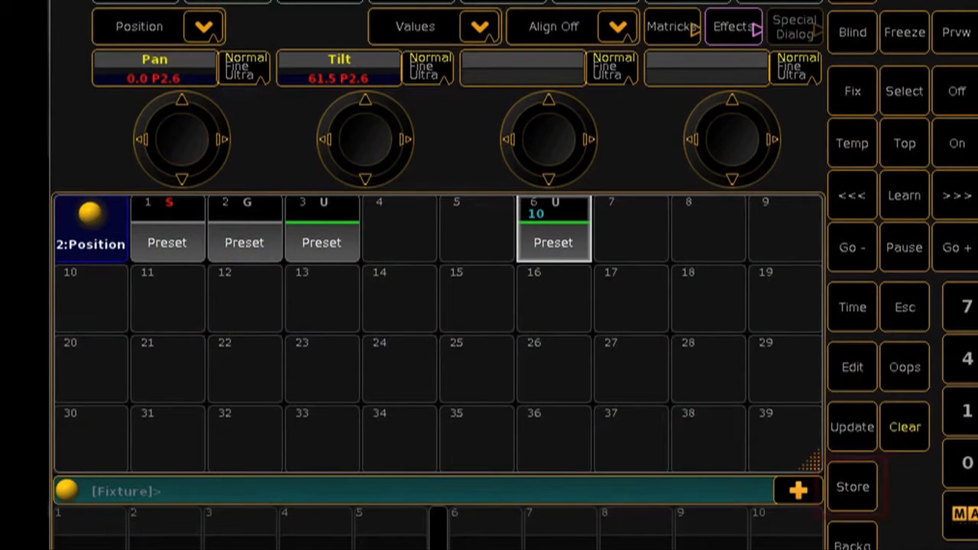
pyautogui.click(853, 486)
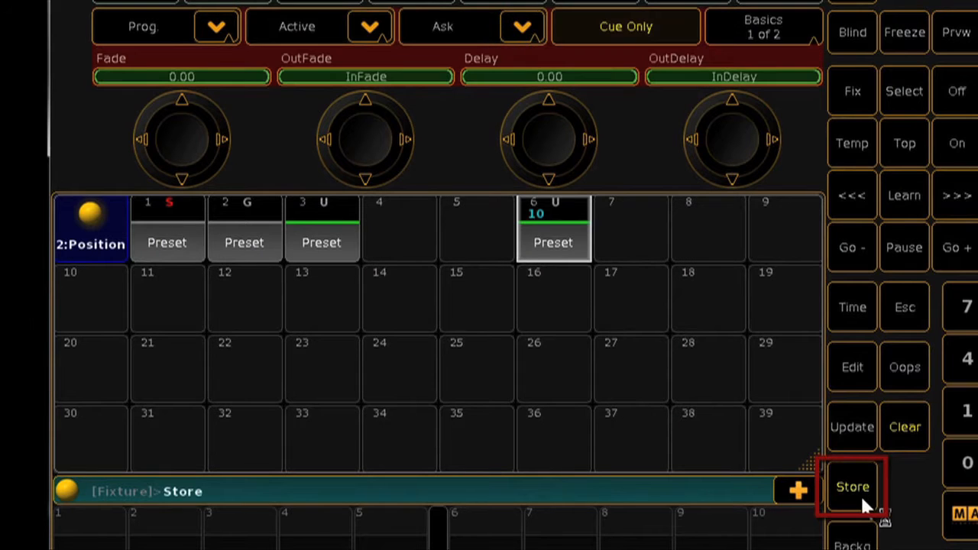
pyautogui.click(852, 487)
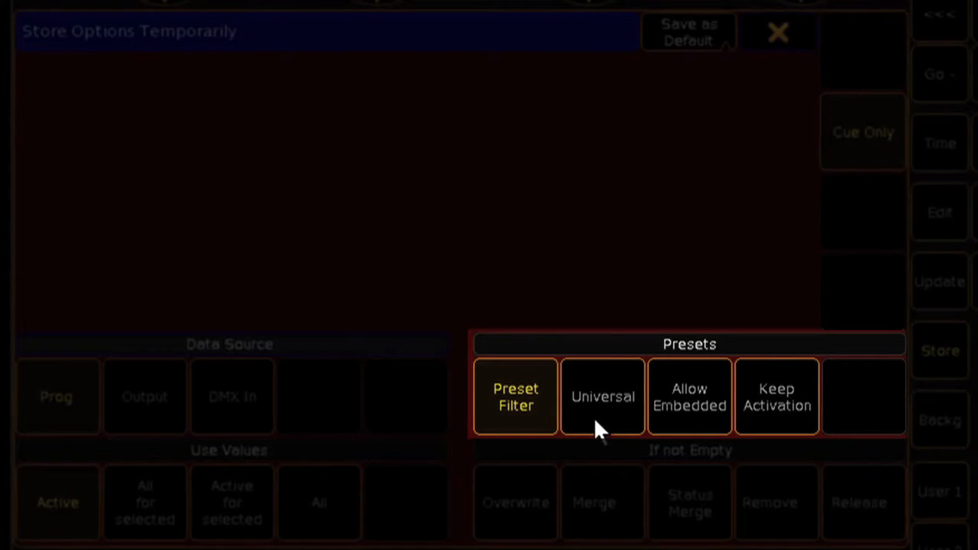
# - Switch preset storing from Universal to Global and close the store options
pyautogui.click(602, 398)
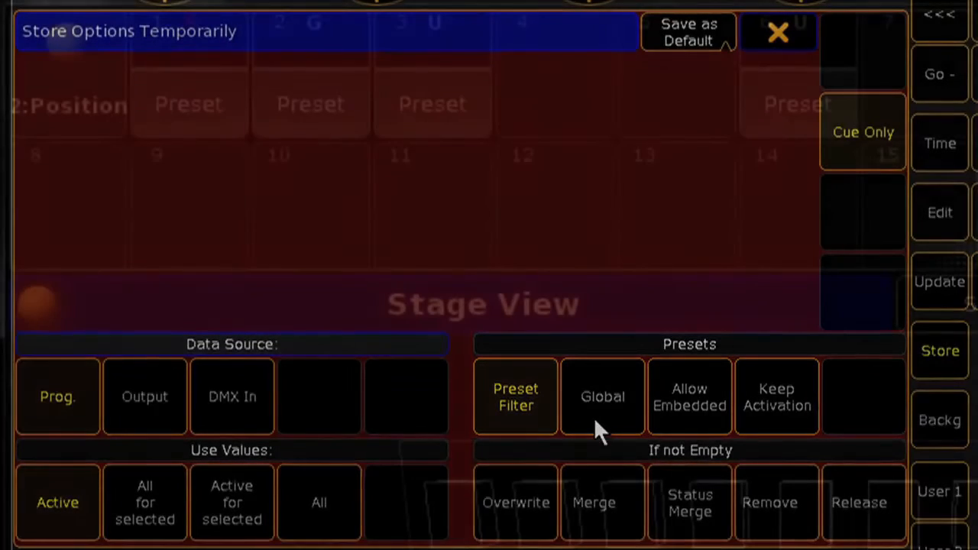
pyautogui.click(778, 32)
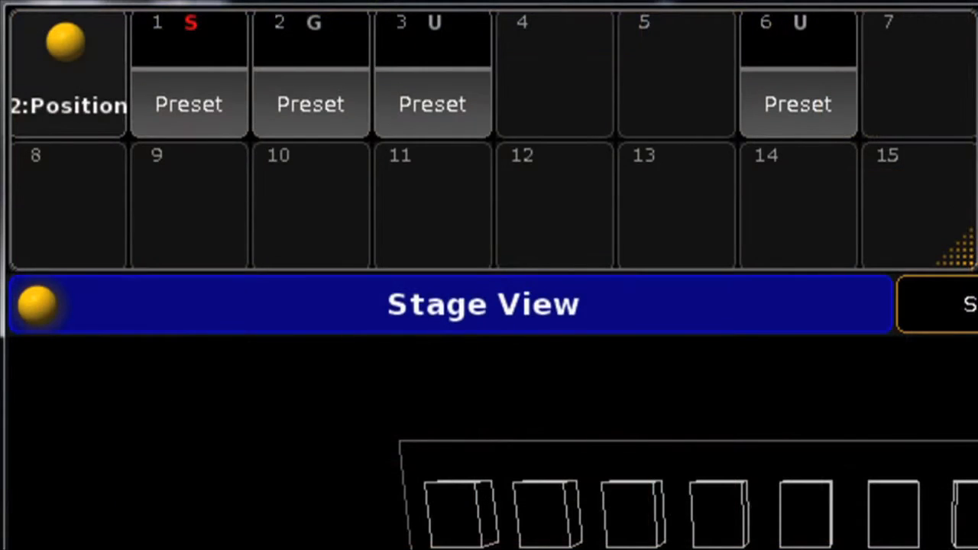
pyautogui.click(431, 73)
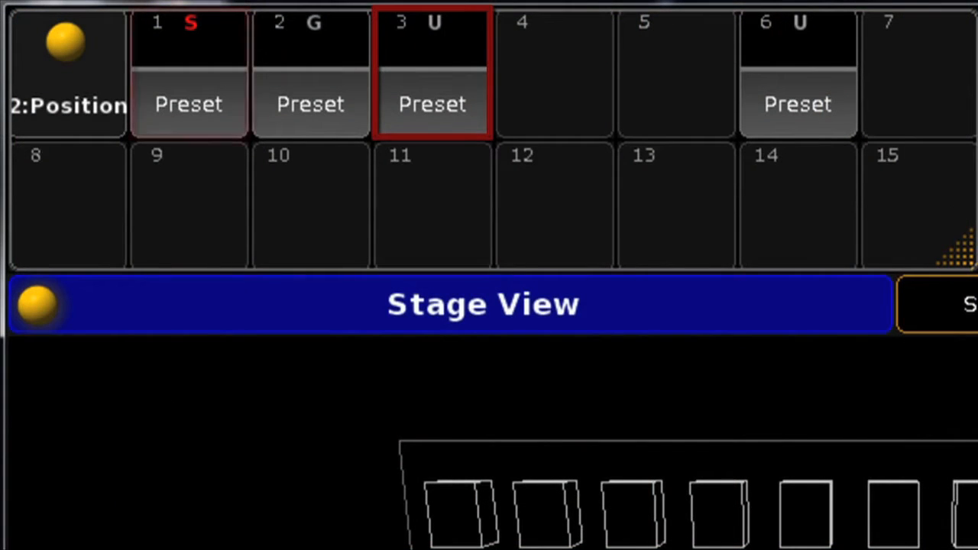
# - Select all fixtures and apply position presets 1 and 2 to them
pyautogui.click(309, 73)
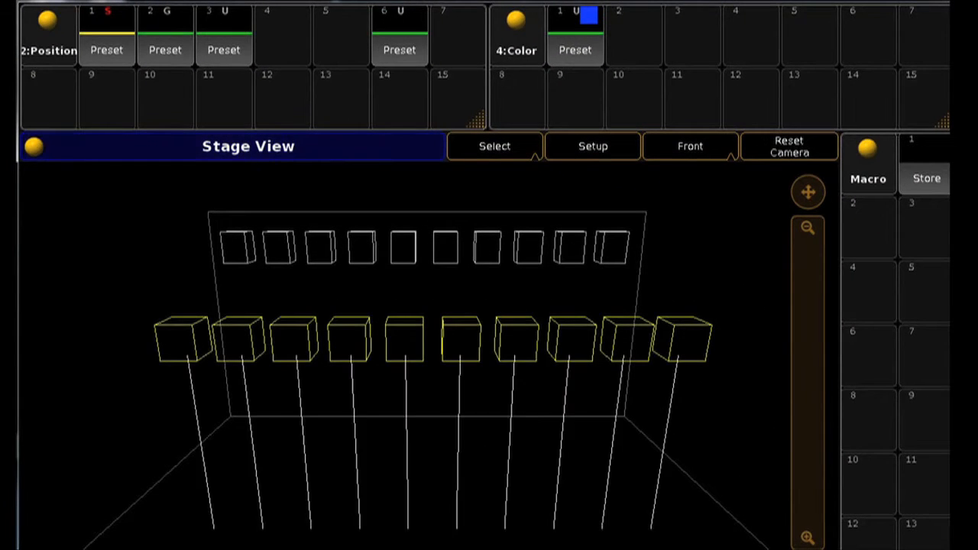
pyautogui.click(107, 36)
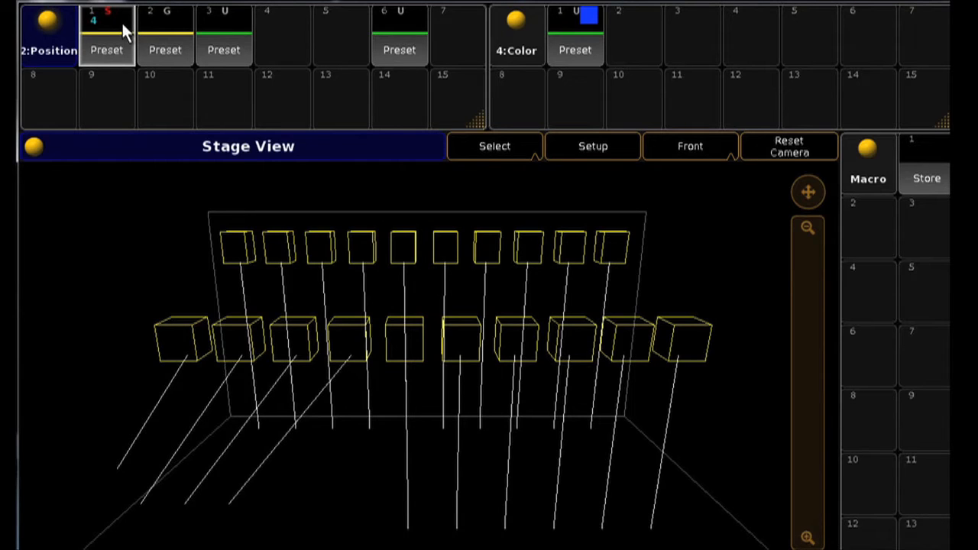
pyautogui.click(165, 34)
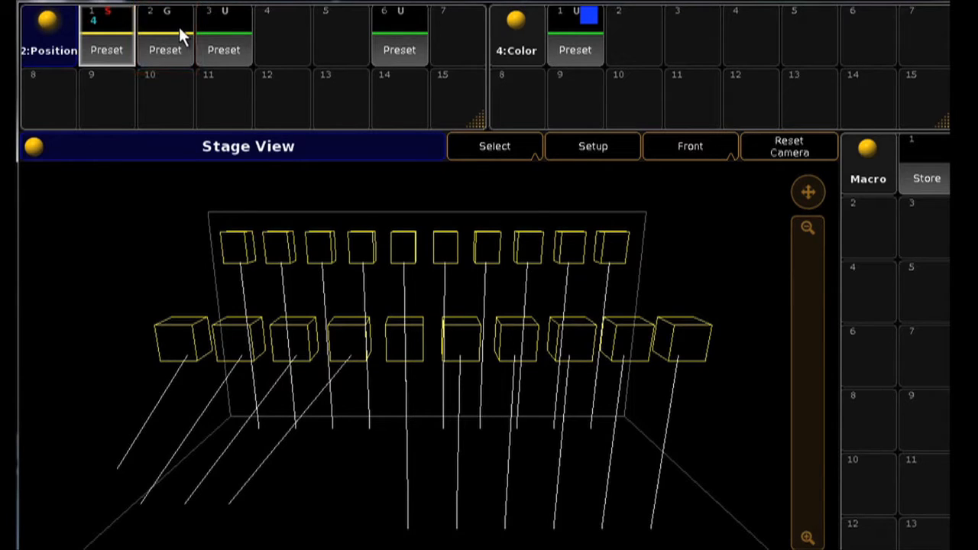
pyautogui.click(165, 34)
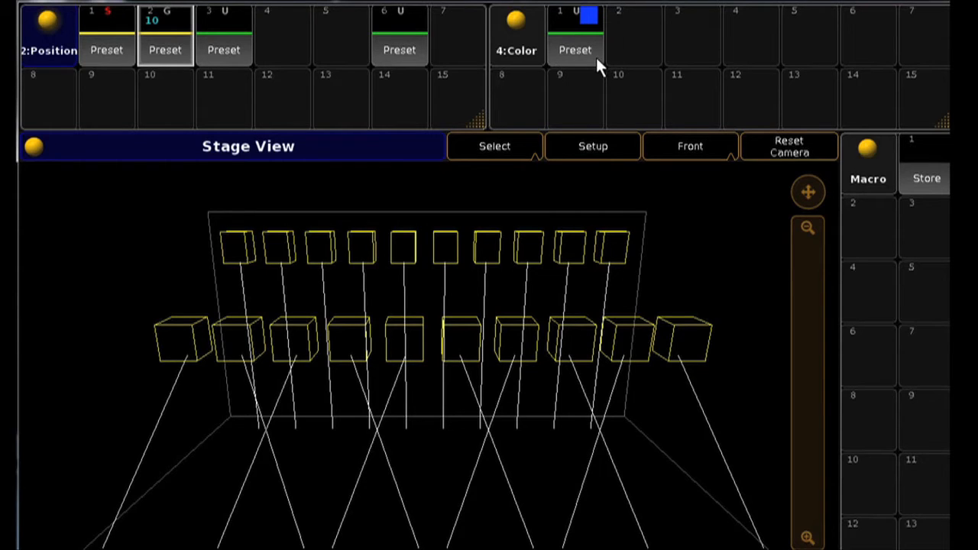
# - Apply blue colour preset 1 to the selected fixtures
pyautogui.click(575, 34)
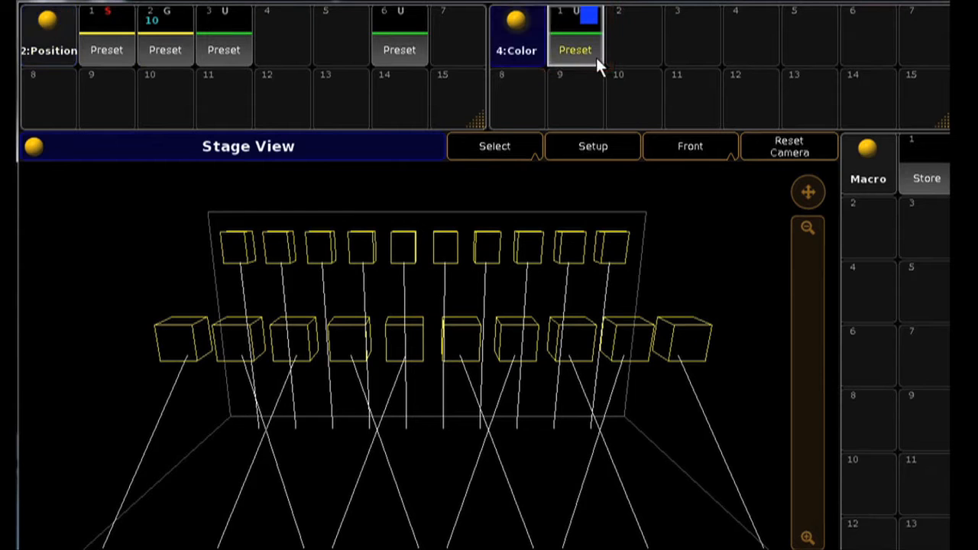
pyautogui.click(574, 37)
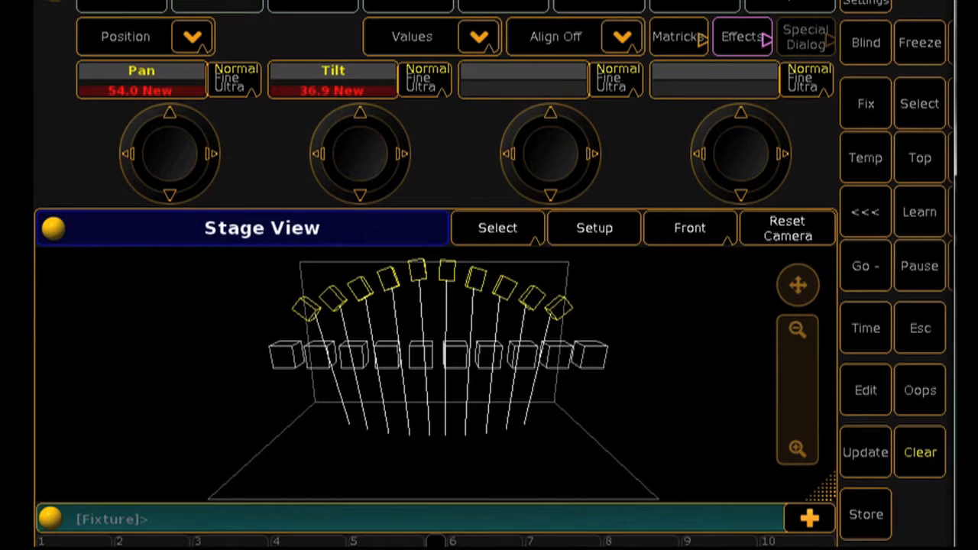
pyautogui.moveTo(879, 527)
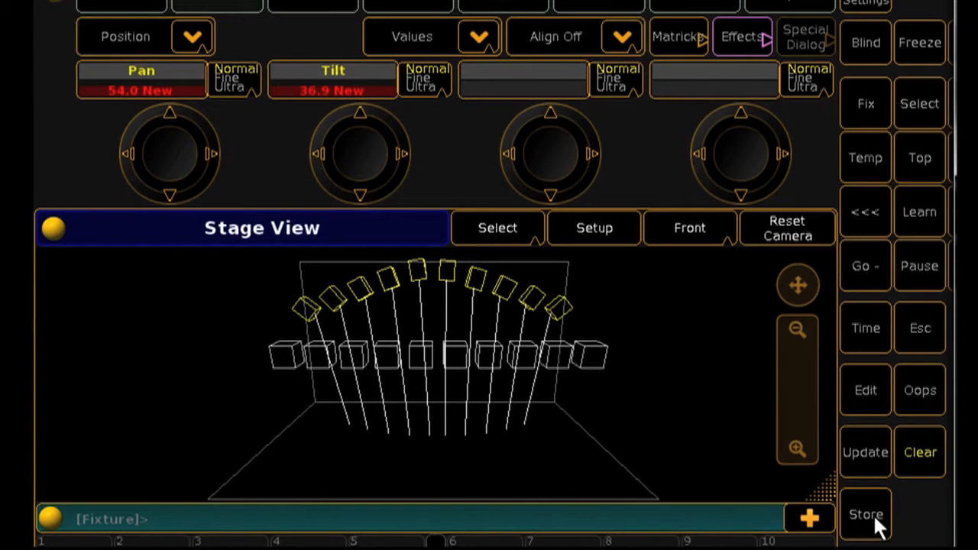
# - Store the fanned arc as position preset 12 'New', assign it Default mode, and show colour presets
pyautogui.click(865, 514)
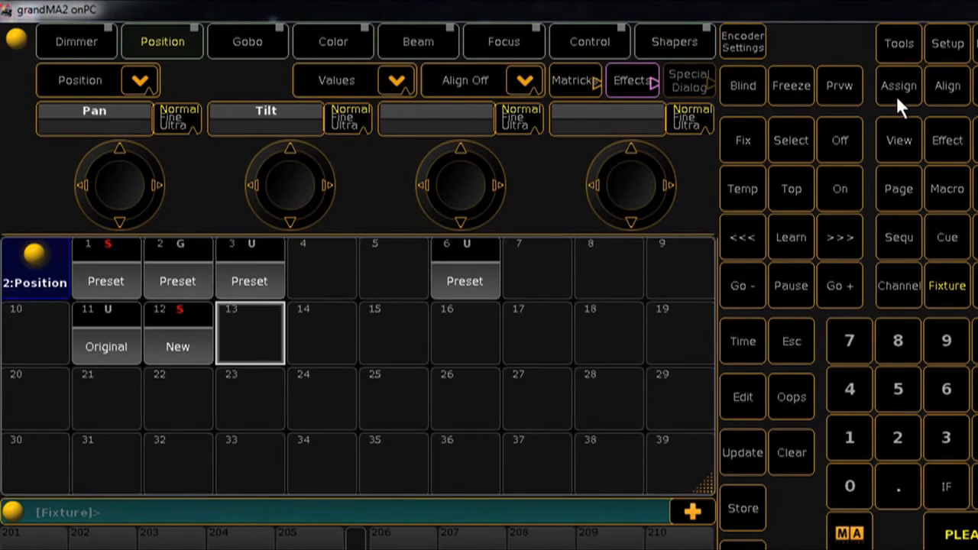
pyautogui.click(898, 85)
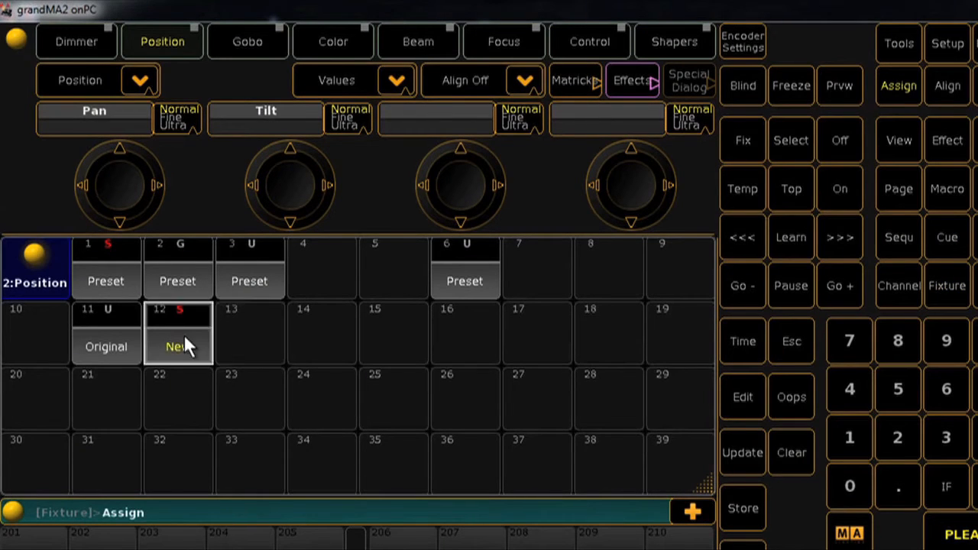
pyautogui.click(177, 333)
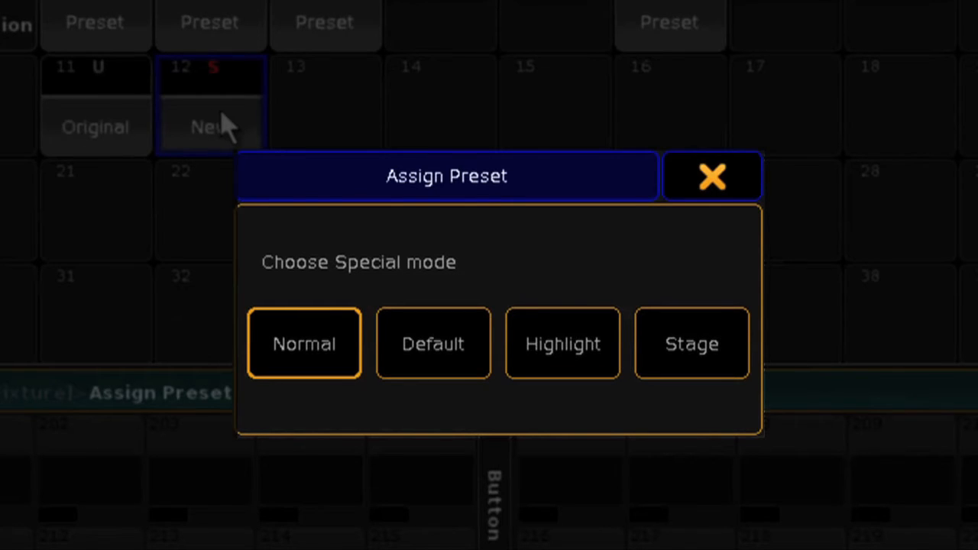
pyautogui.moveTo(434, 371)
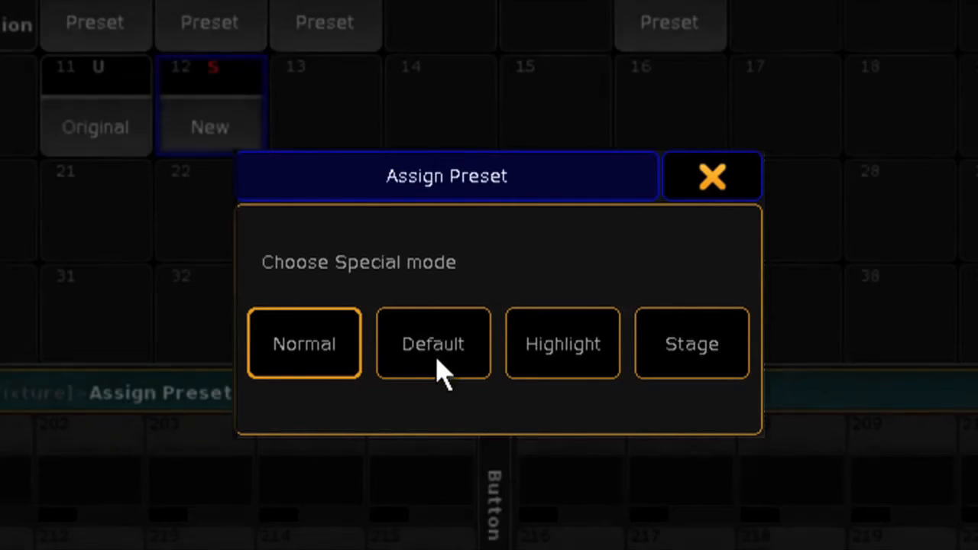
pyautogui.click(434, 342)
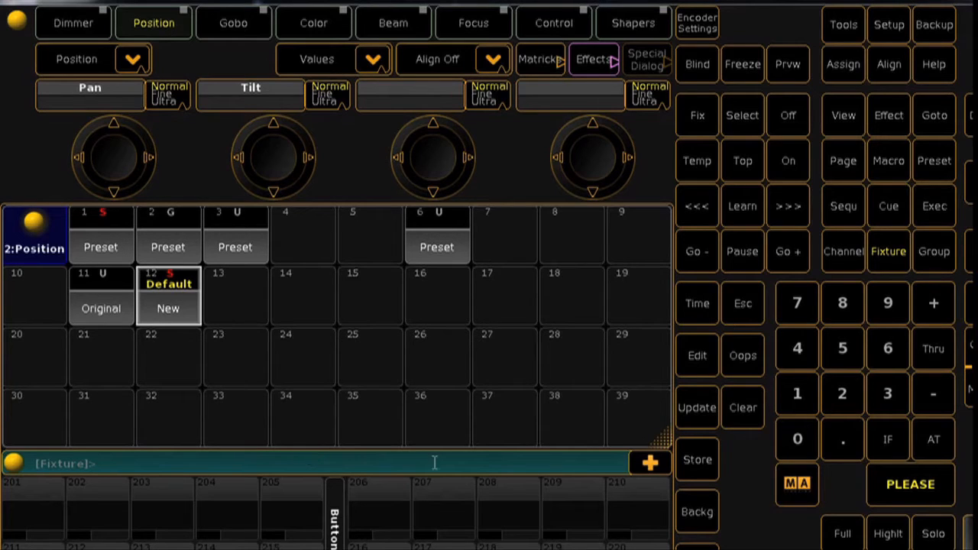
pyautogui.click(314, 23)
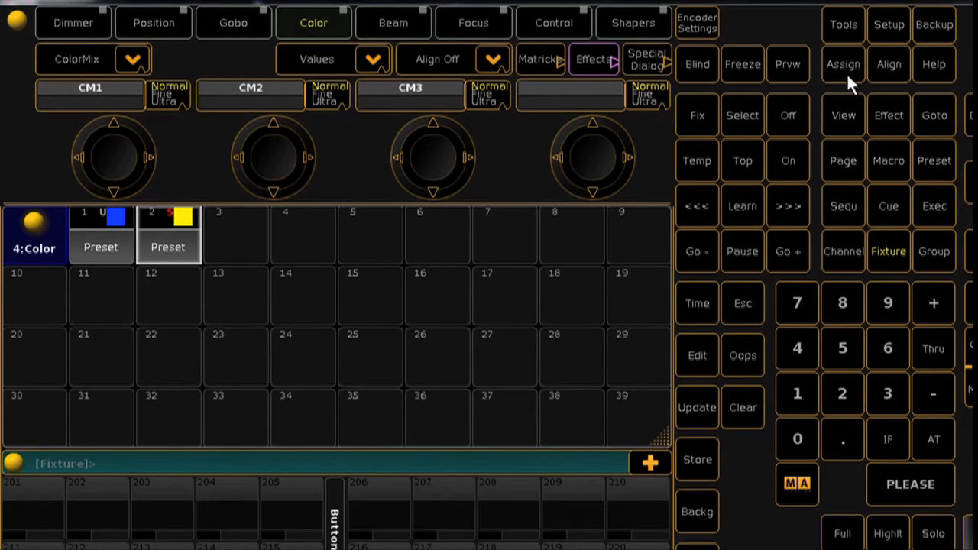
# - Store the ten fixtures' positions as preset 2.15 and show fade times in the fixture sheet
pyautogui.click(844, 65)
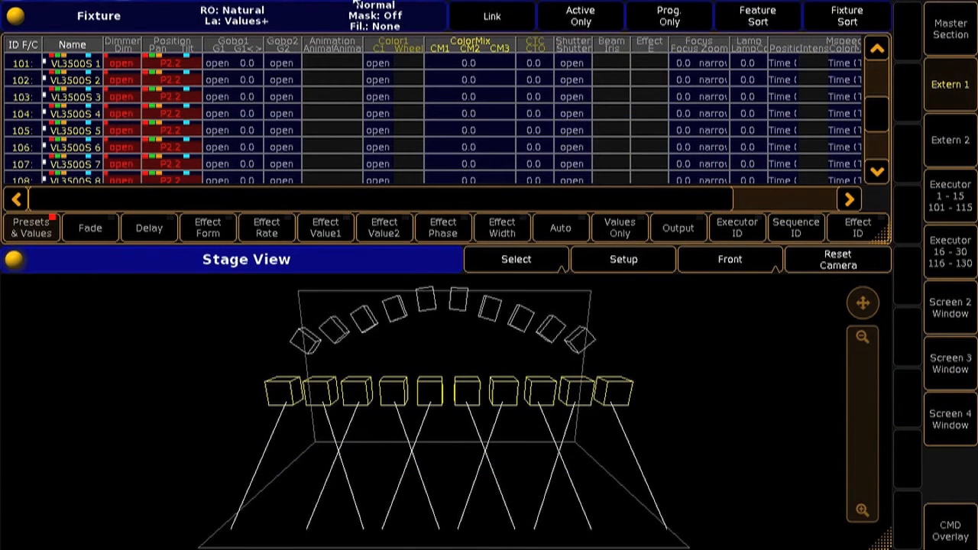
pyautogui.moveTo(119, 207)
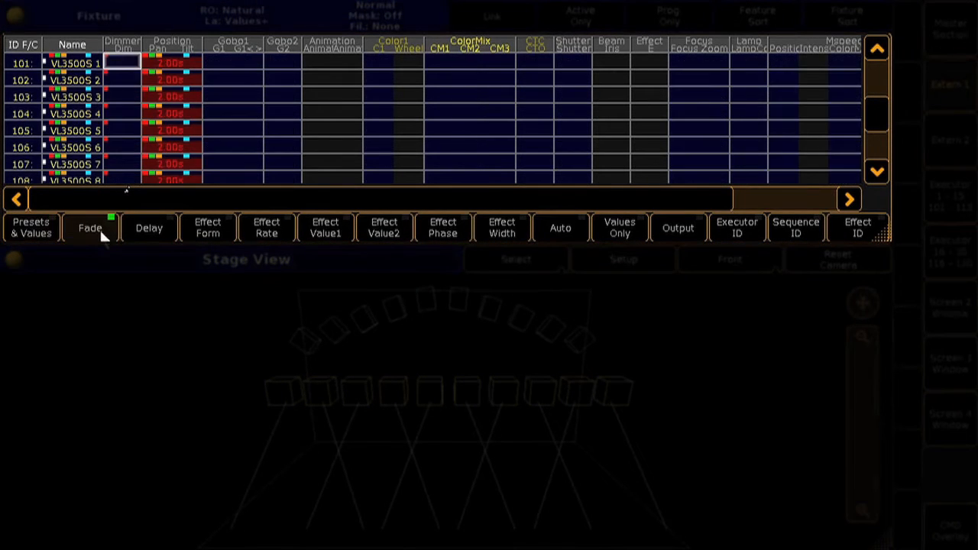
pyautogui.click(150, 226)
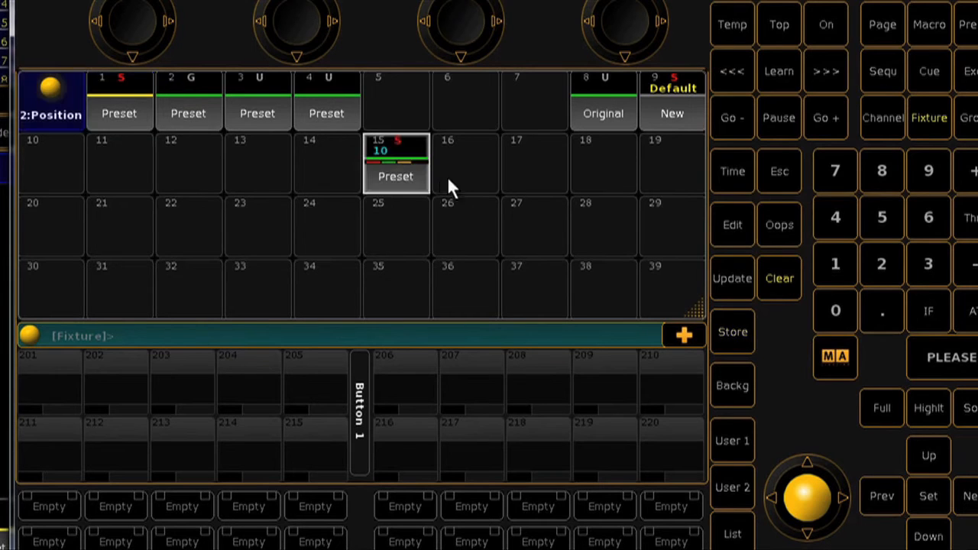
pyautogui.moveTo(470, 187)
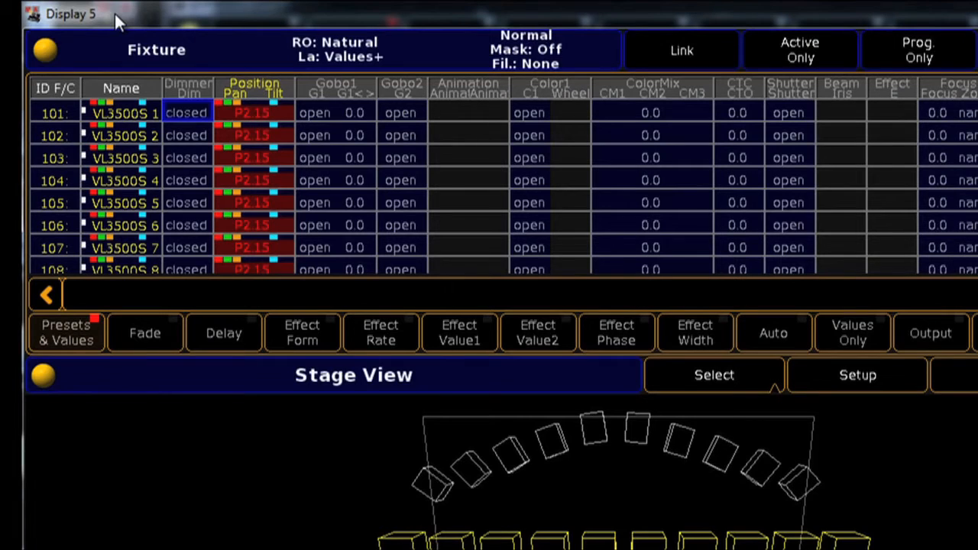
# - View cue 1's tracking sheet with preset 2.15, 2-second fades and 0–9 second delays, then return to position presets
pyautogui.click(144, 334)
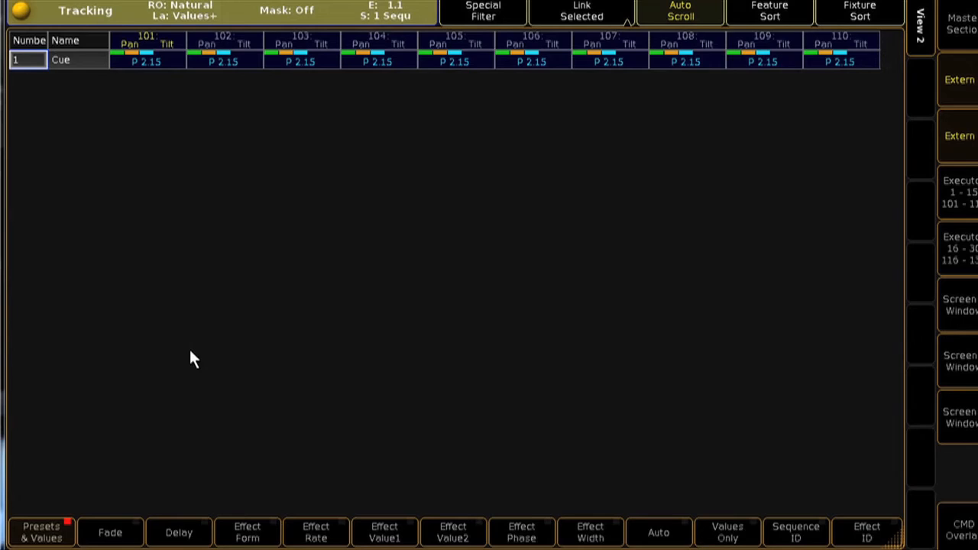
pyautogui.moveTo(110, 532)
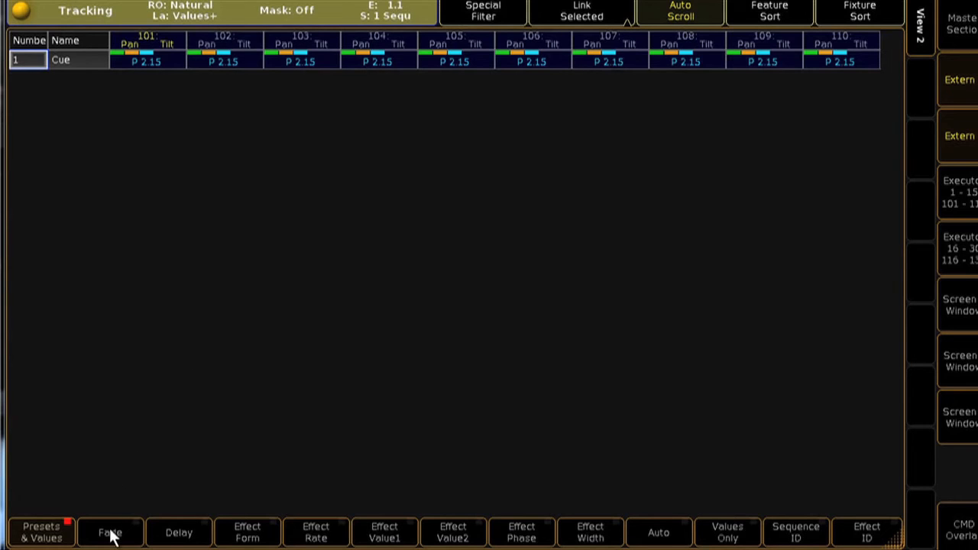
pyautogui.click(110, 532)
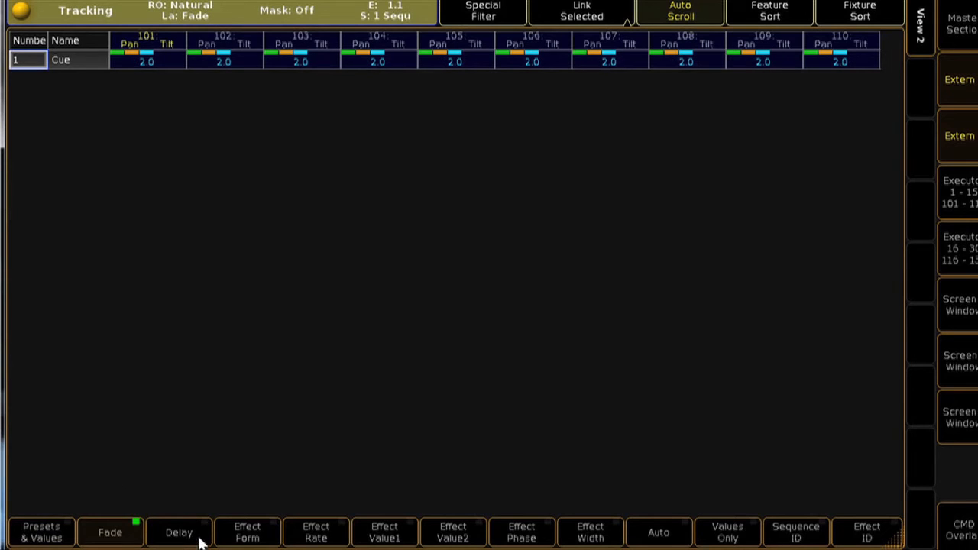
pyautogui.click(179, 532)
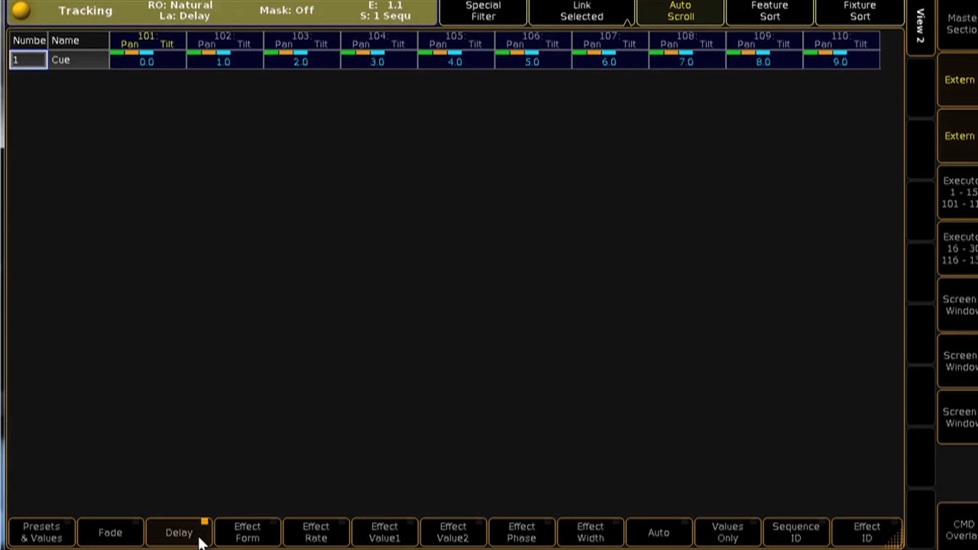
pyautogui.click(179, 532)
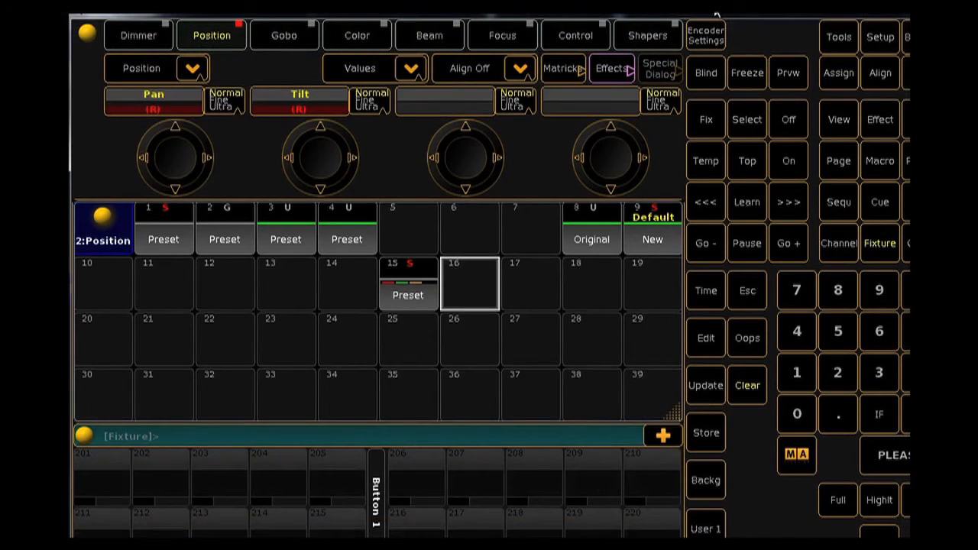
pyautogui.moveTo(726, 426)
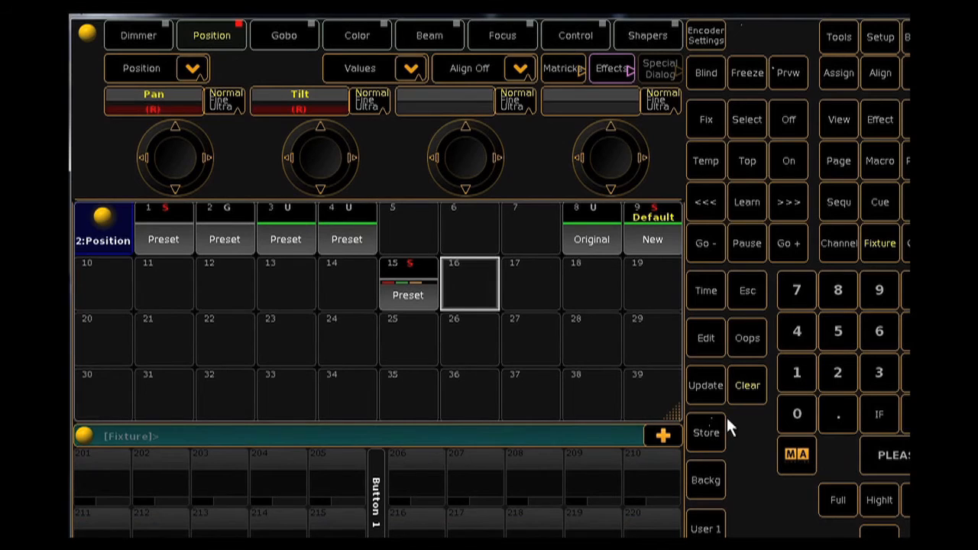
# - Call position presets onto the fixtures in Stage View and label position preset 2 'XX'
pyautogui.click(704, 432)
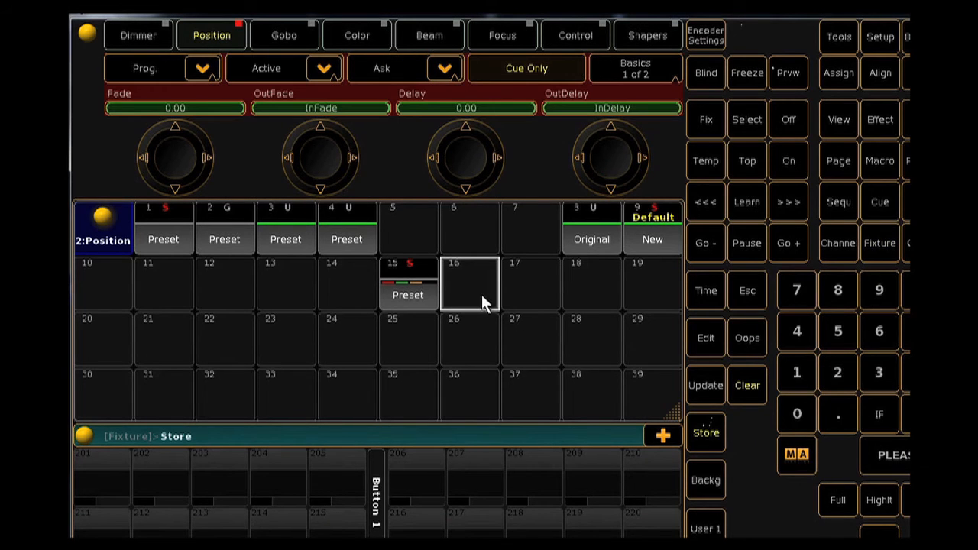
pyautogui.click(468, 284)
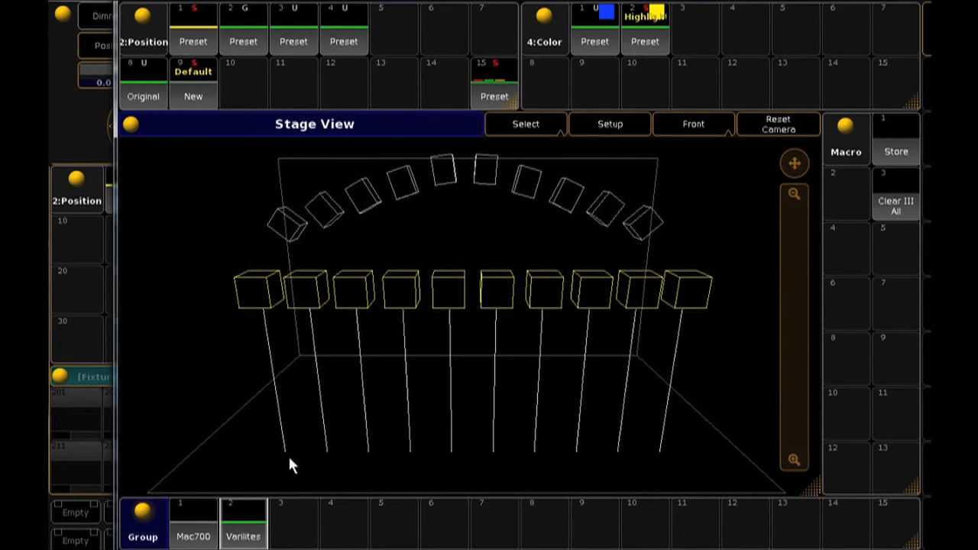
pyautogui.click(243, 28)
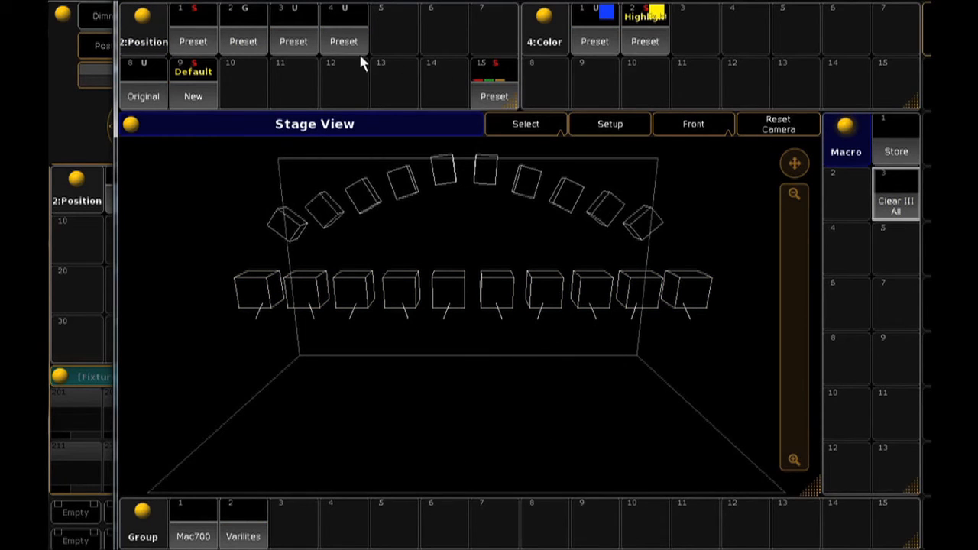
pyautogui.click(243, 42)
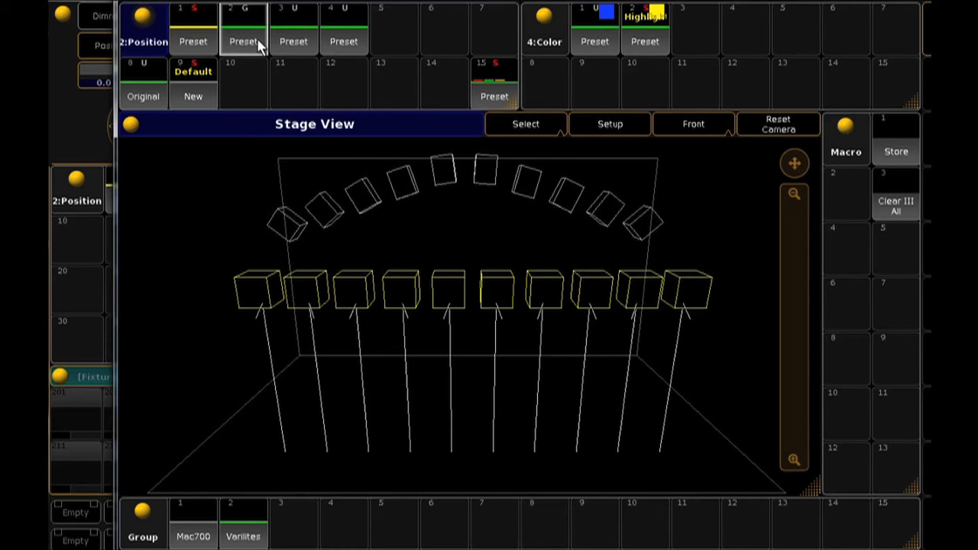
pyautogui.click(243, 27)
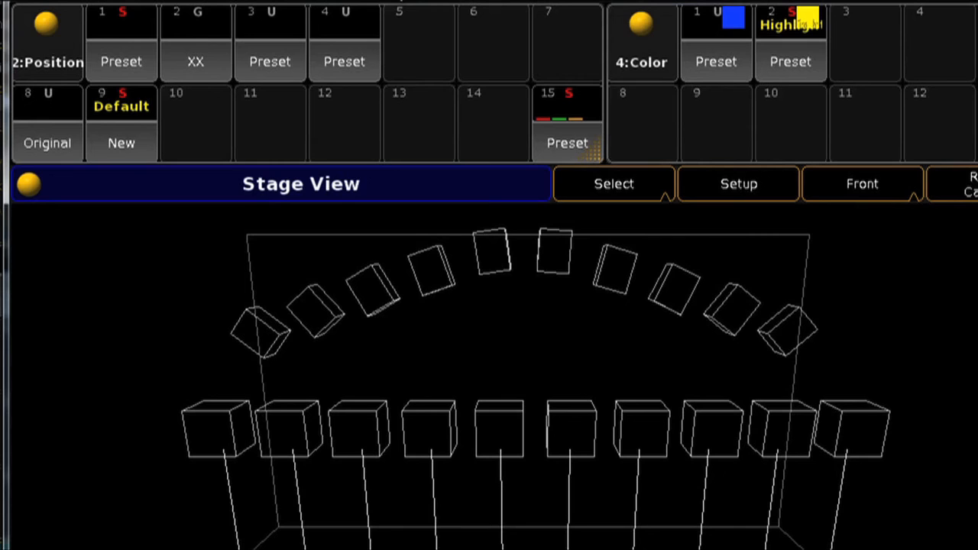
# - Set the position preset pool from Normal Call to Fast Call in its options
pyautogui.click(45, 43)
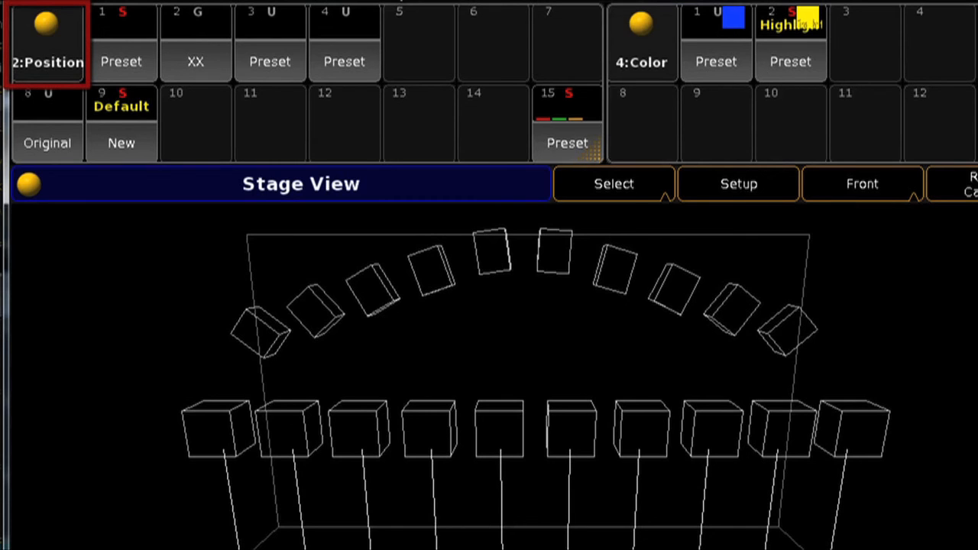
pyautogui.moveTo(53, 39)
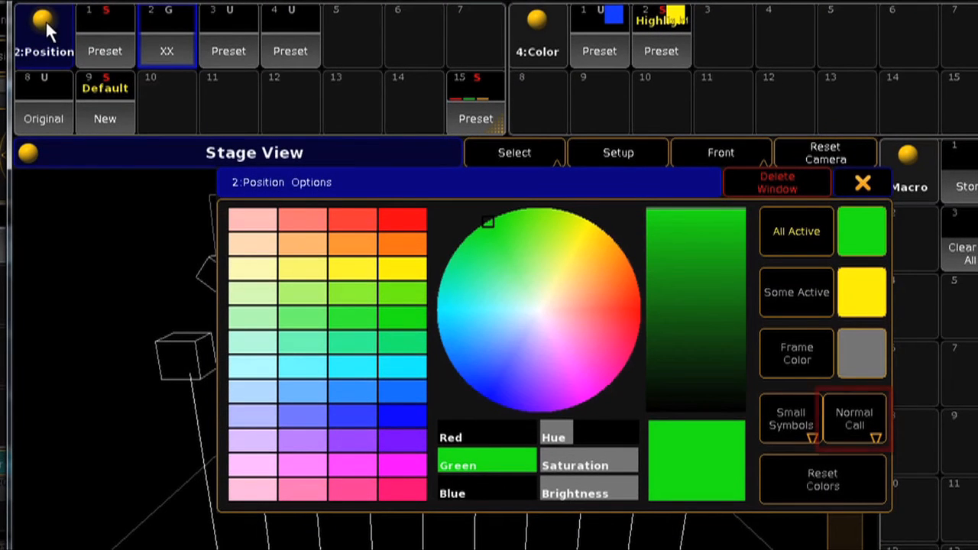
pyautogui.click(853, 419)
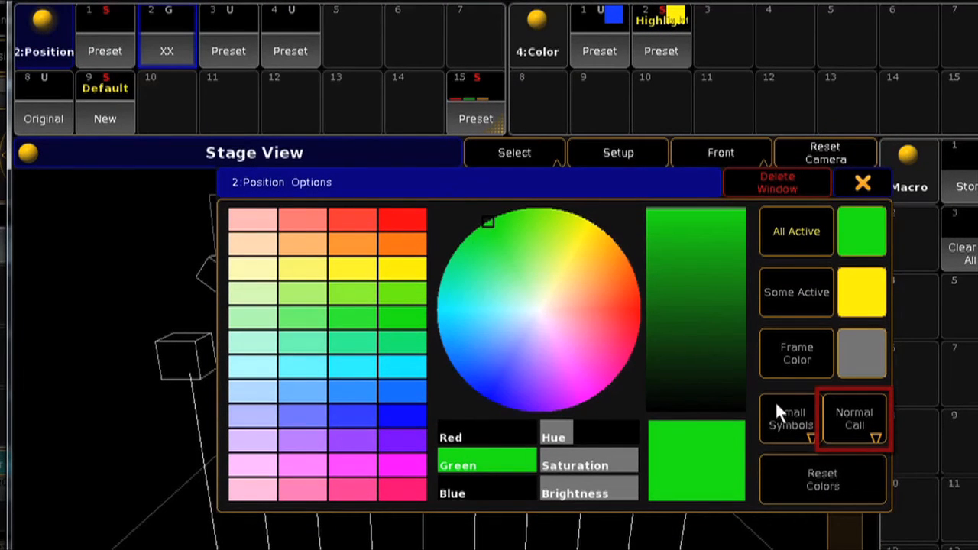
pyautogui.moveTo(844, 440)
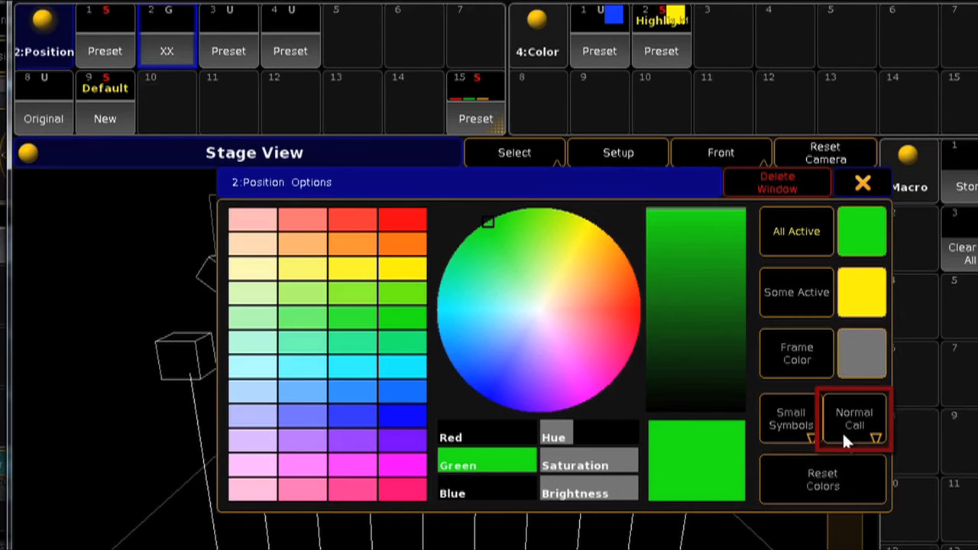
pyautogui.click(862, 183)
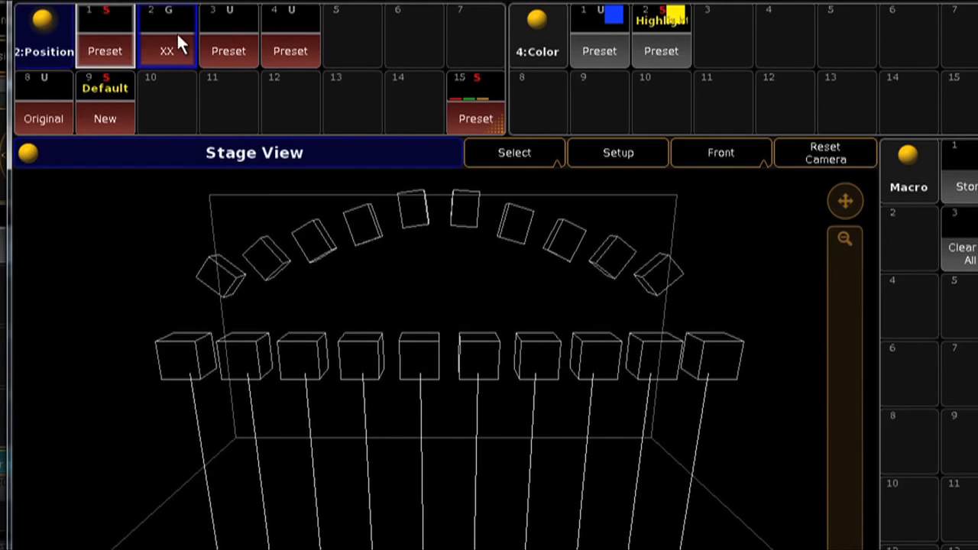
# - Call position preset XX2, then position preset XX and blue colour preset 1 onto the ten fixtures
pyautogui.click(167, 34)
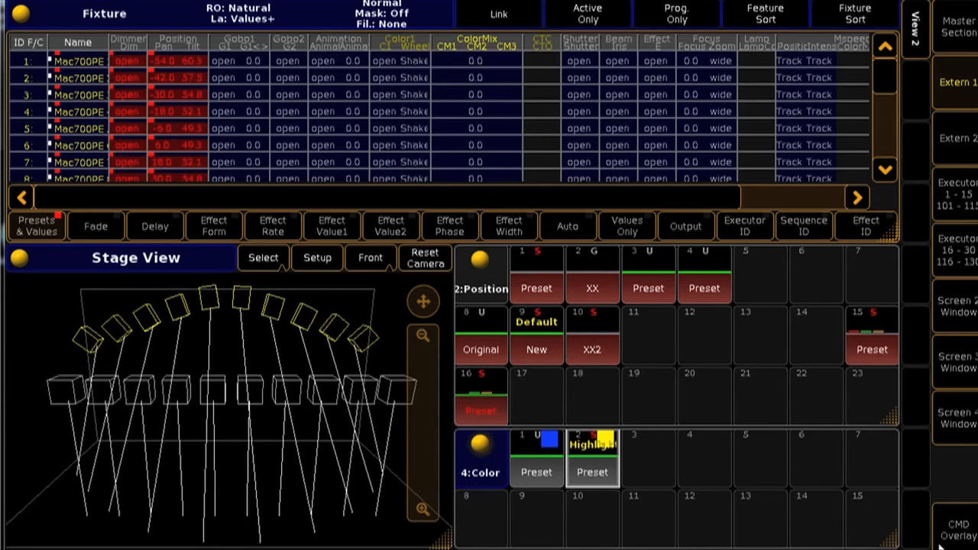
pyautogui.moveTo(308, 59)
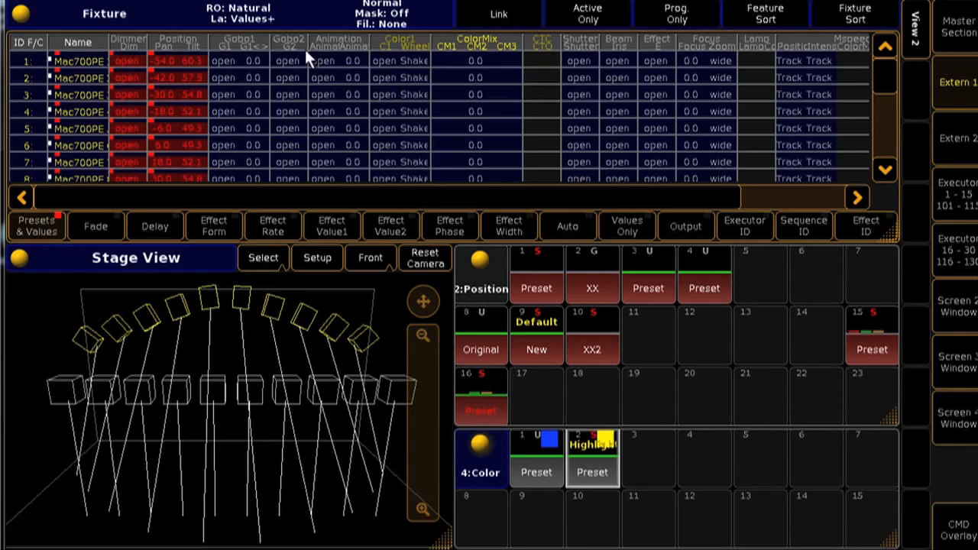
pyautogui.moveTo(396, 349)
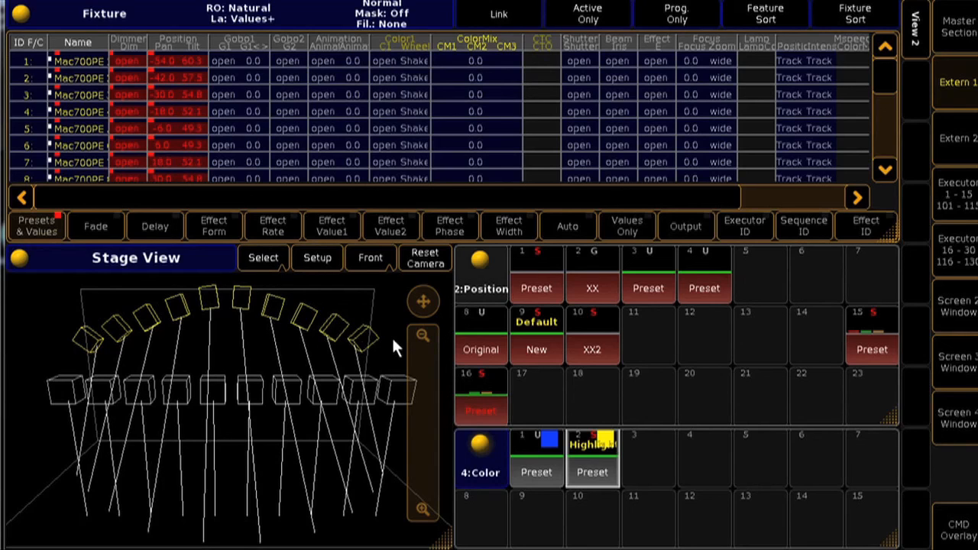
pyautogui.click(593, 275)
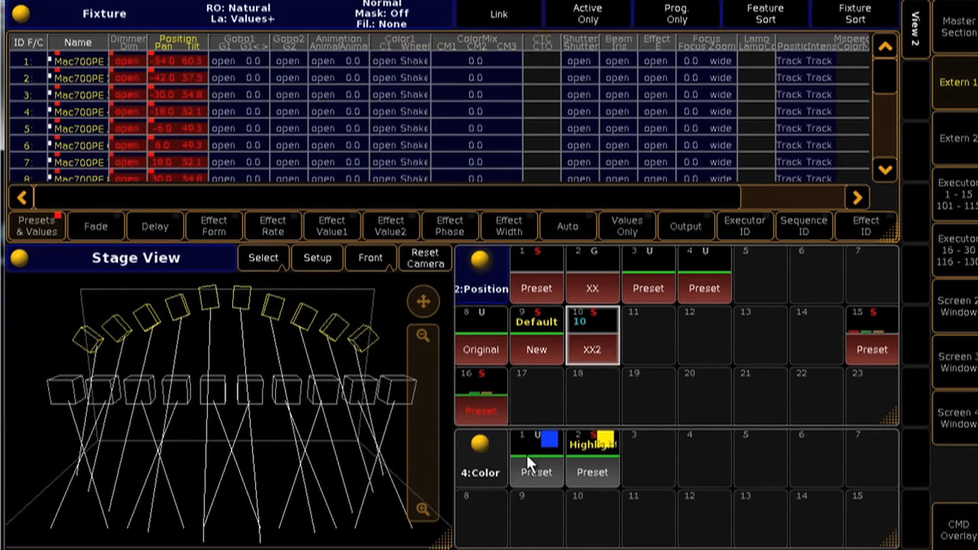
pyautogui.click(593, 283)
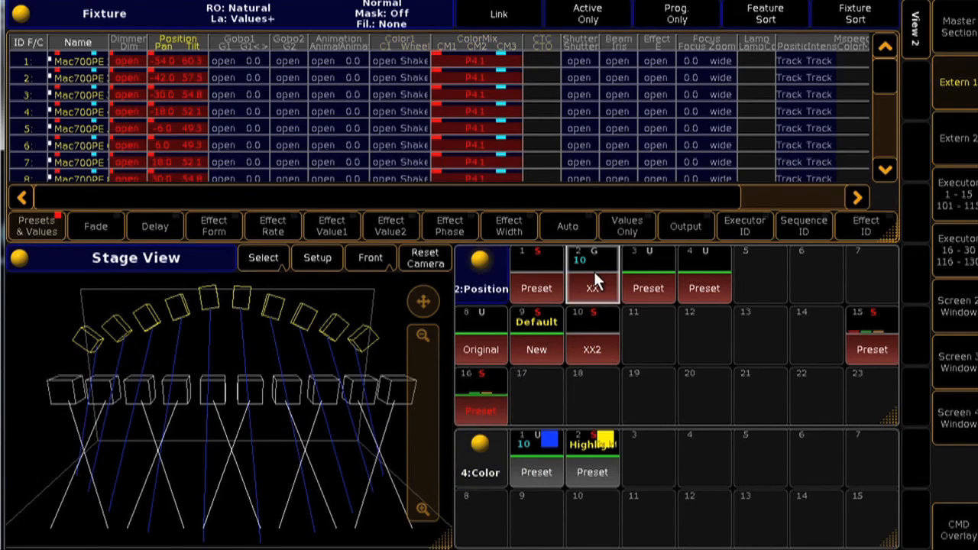